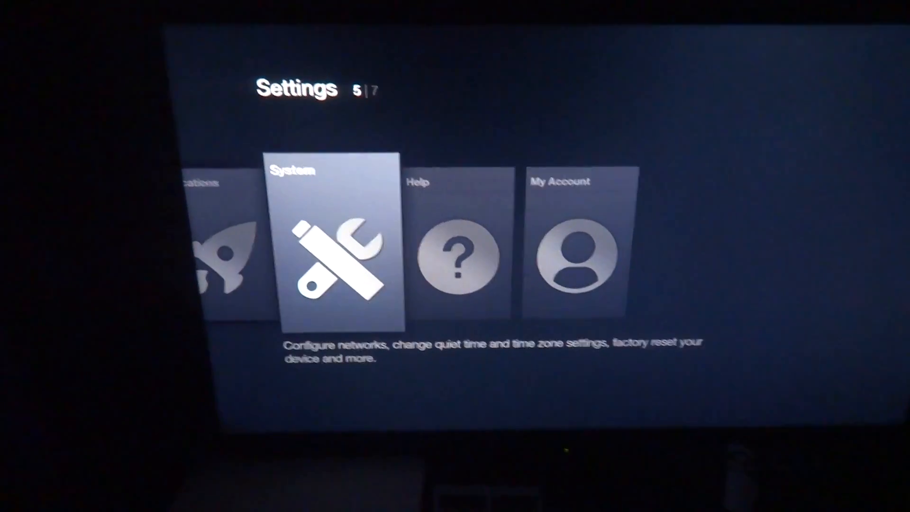
- Open System settings and reach Developer Options (ADB over network)
key("Left")
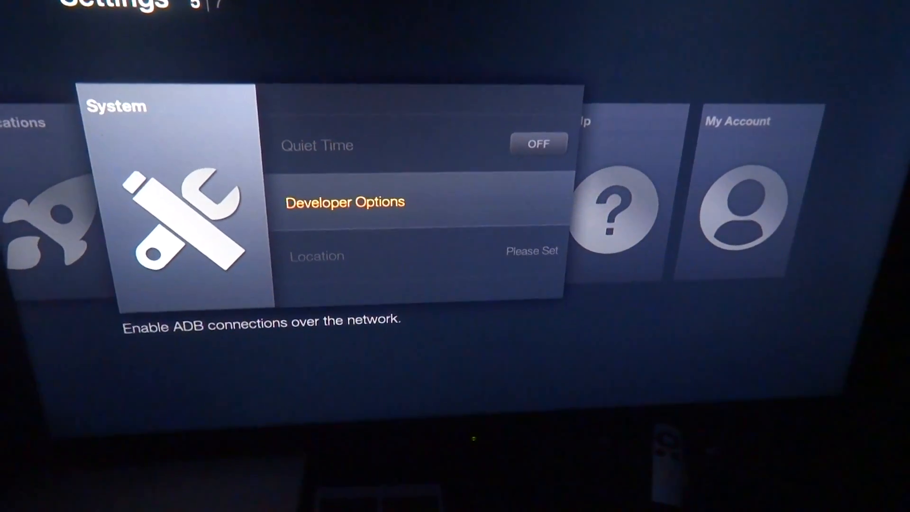
- Browse the System options and go back to the top-level Settings categories
key("up")
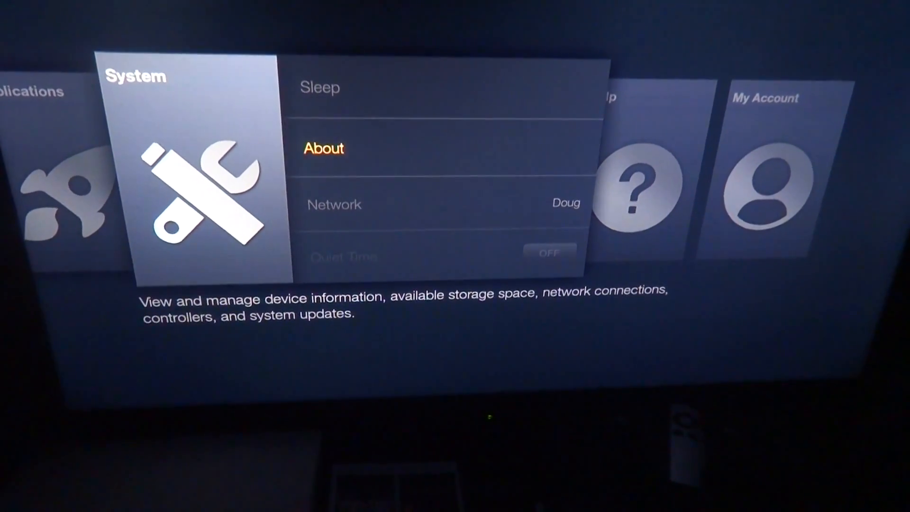
left_click(324, 148)
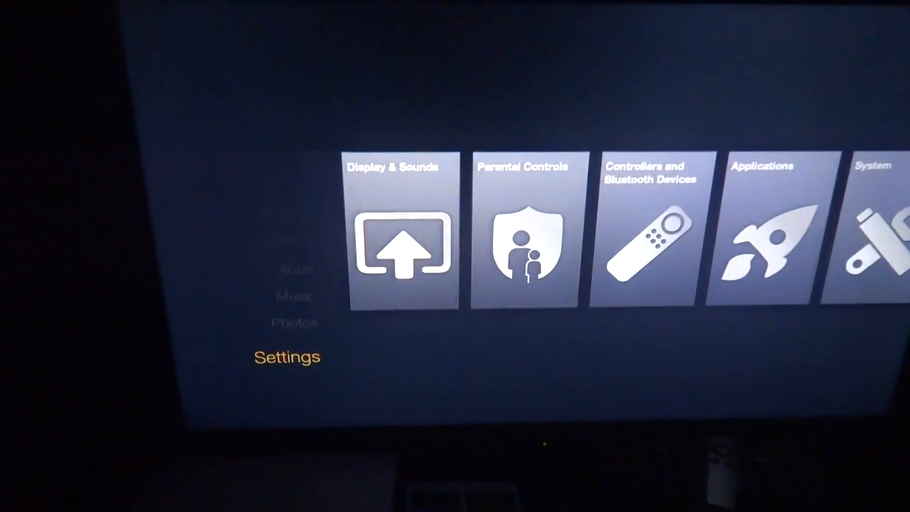
- Go to Apps, open Your Apps Library, and launch the Kodi tile
key("Up")
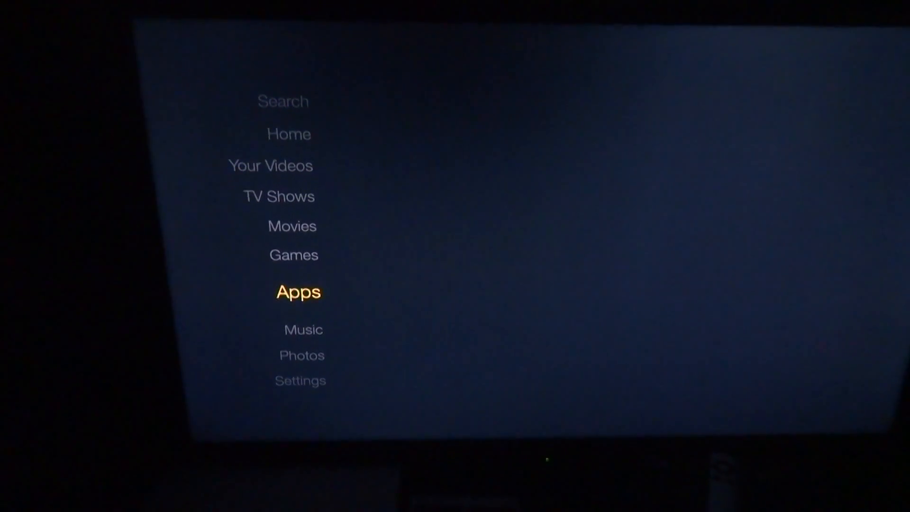
left_click(298, 292)
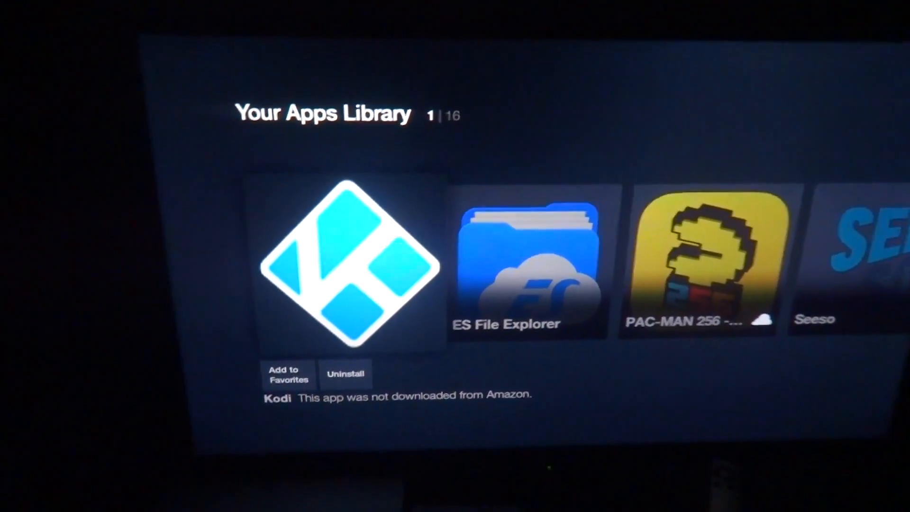
left_click(345, 264)
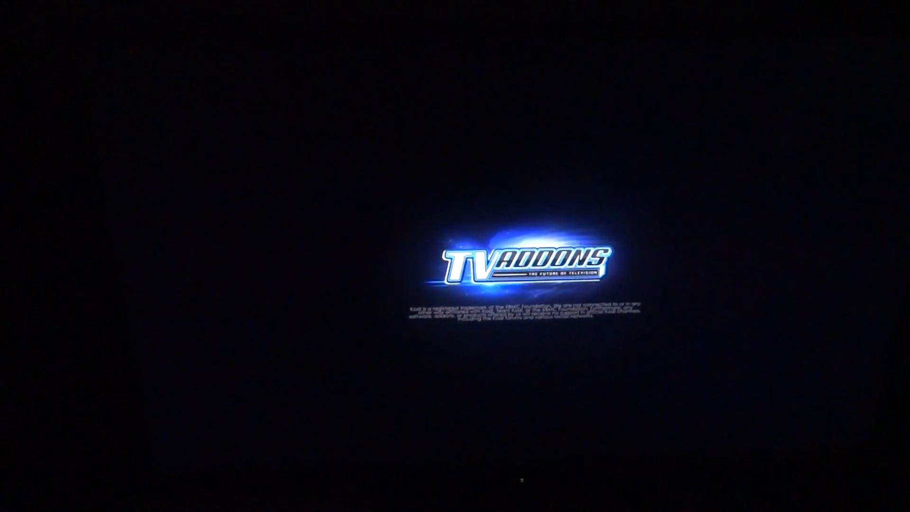